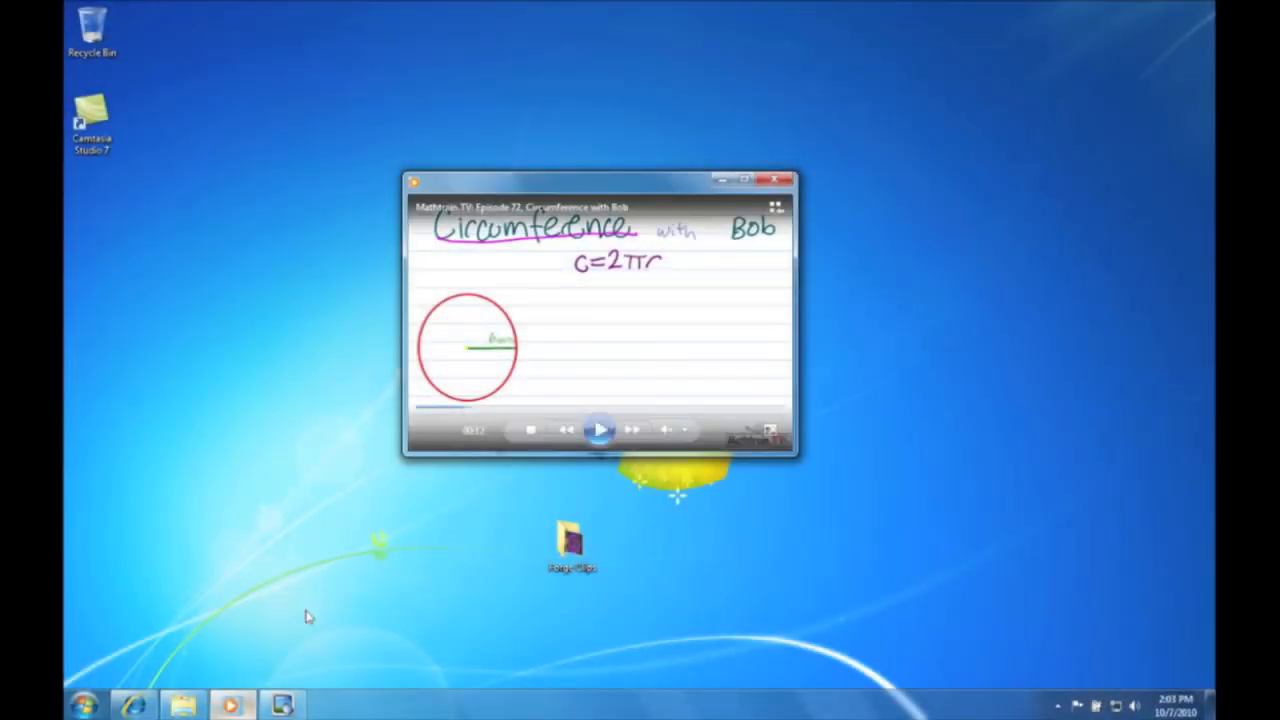
Switch the player to full screen and start the circumference lesson with the 6-unit-radius circle.
left_click(778, 210)
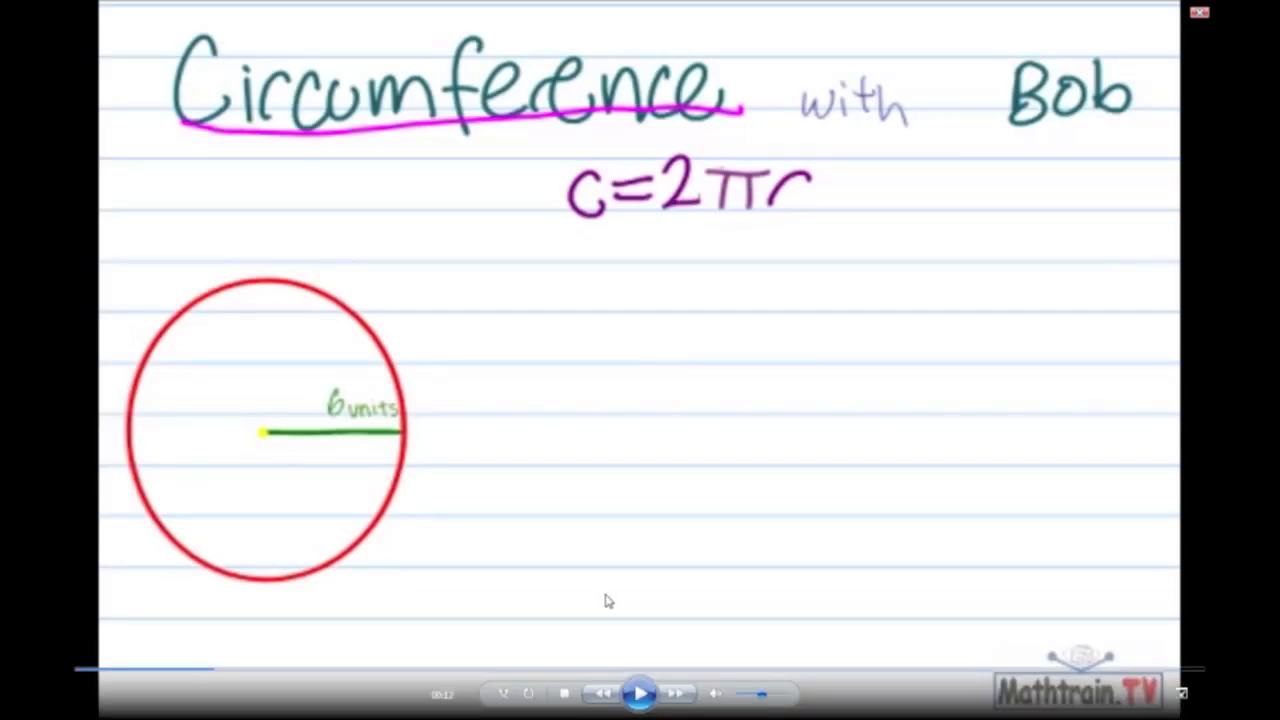
left_click(640, 692)
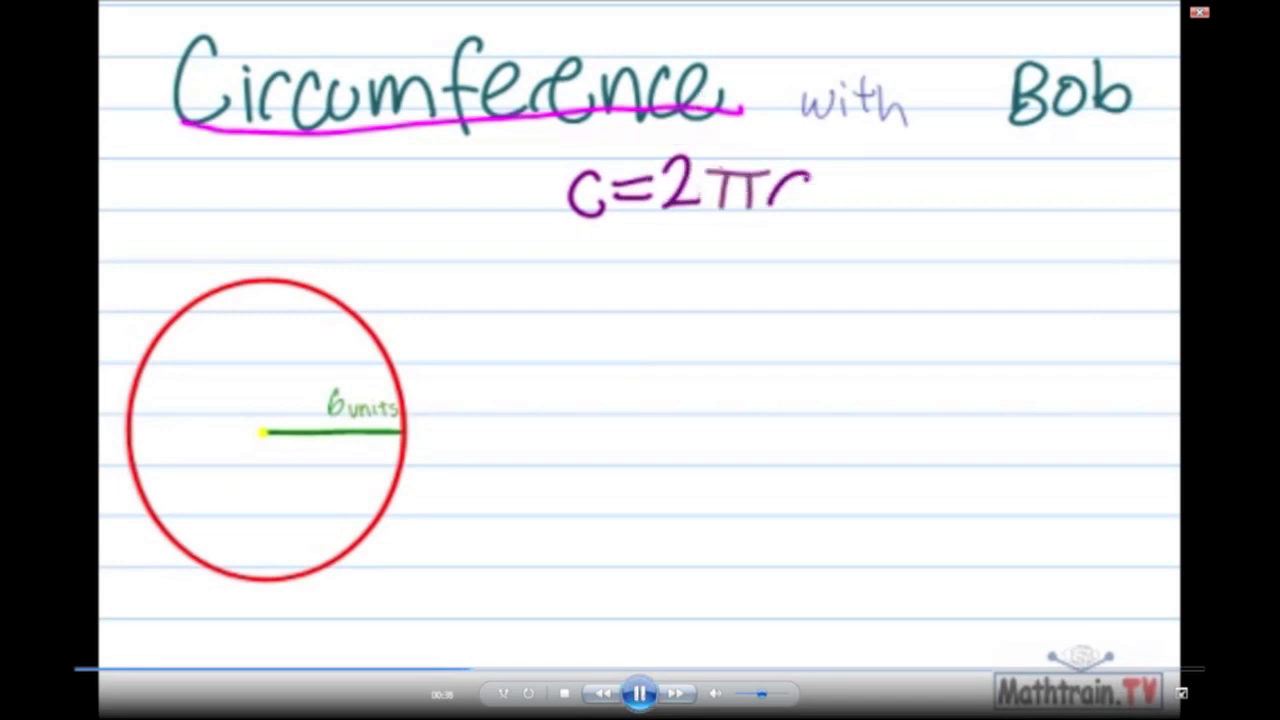
left_click(640, 692)
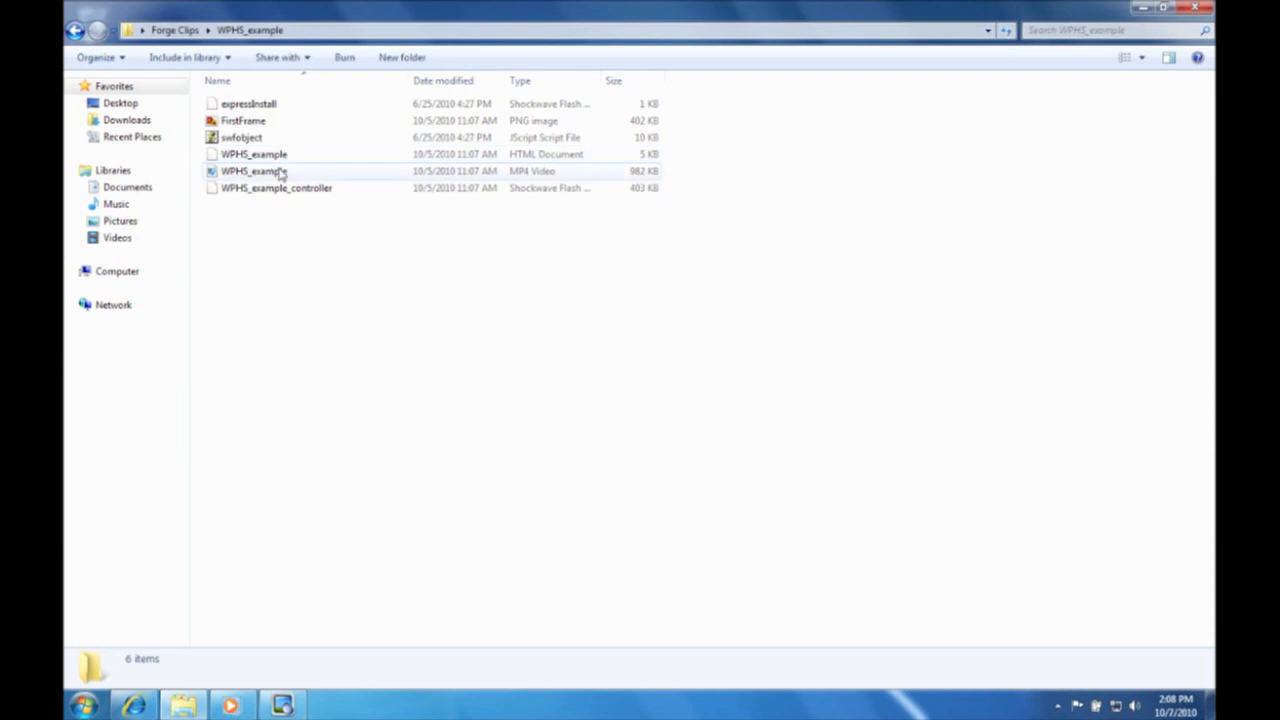
mouse_move(284, 172)
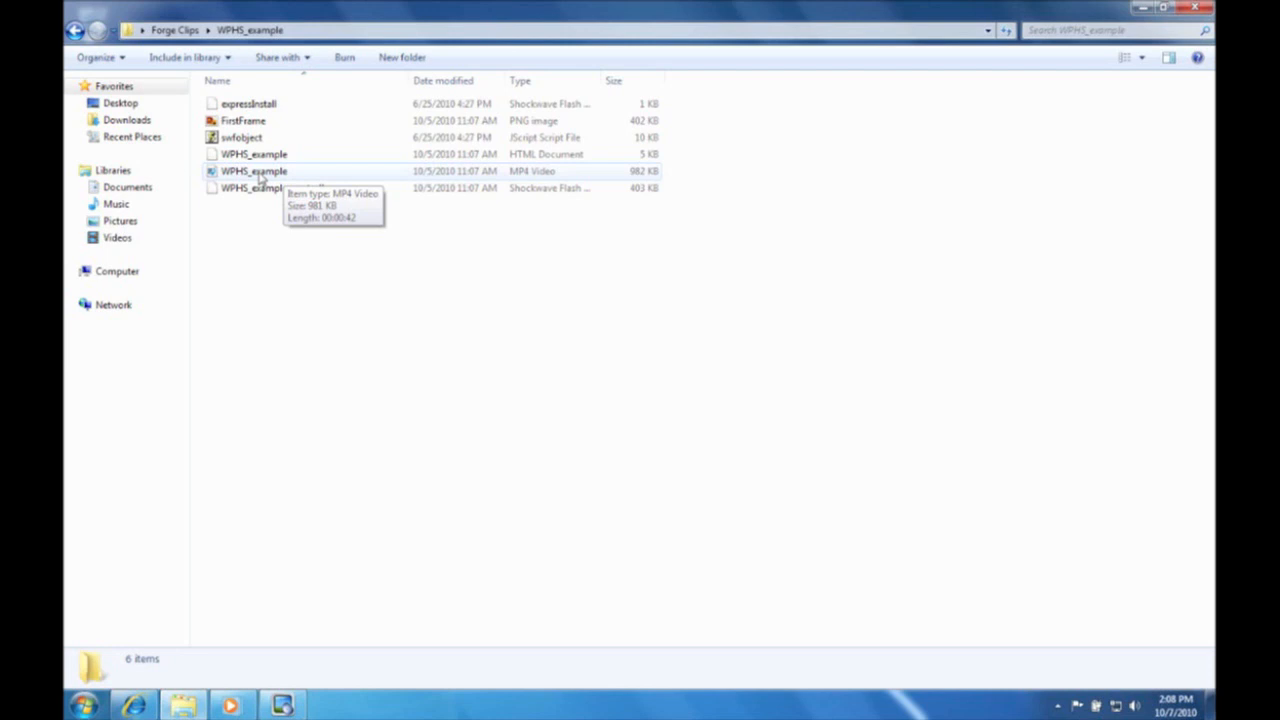
Open WPHS_example.mp4 and show the propane combustion lesson full screen.
double_click(254, 170)
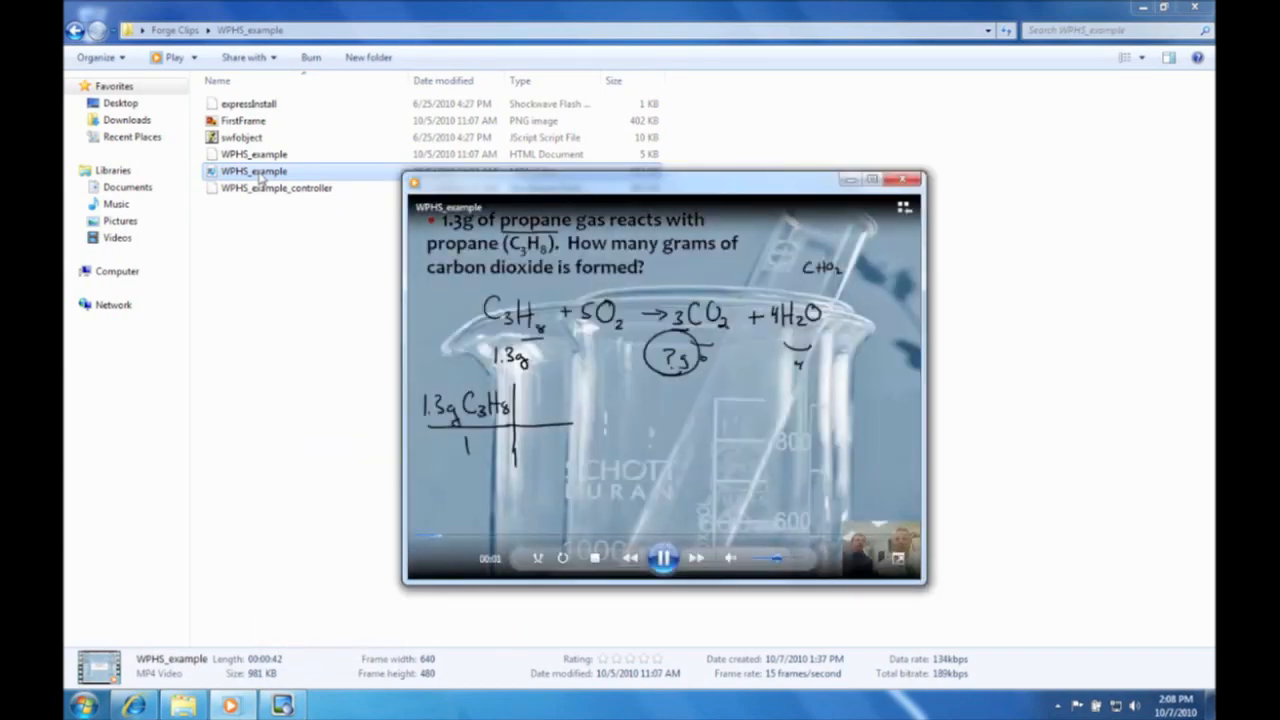
left_click(900, 206)
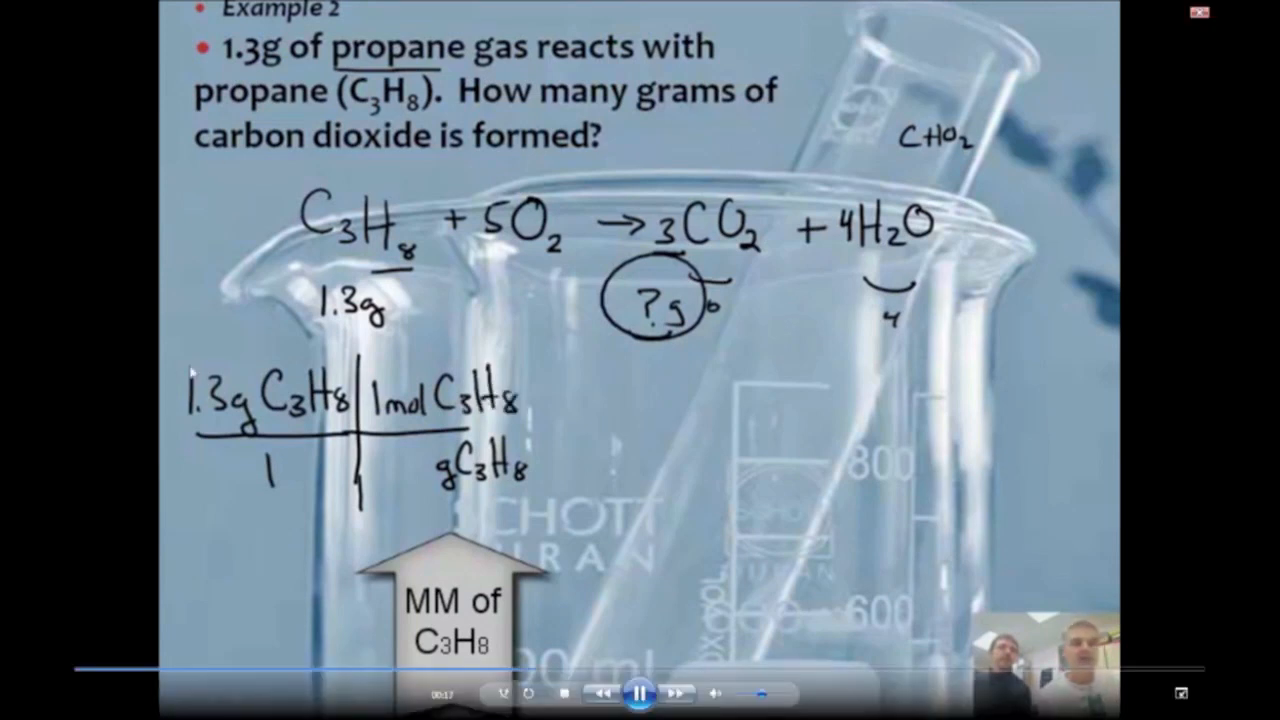